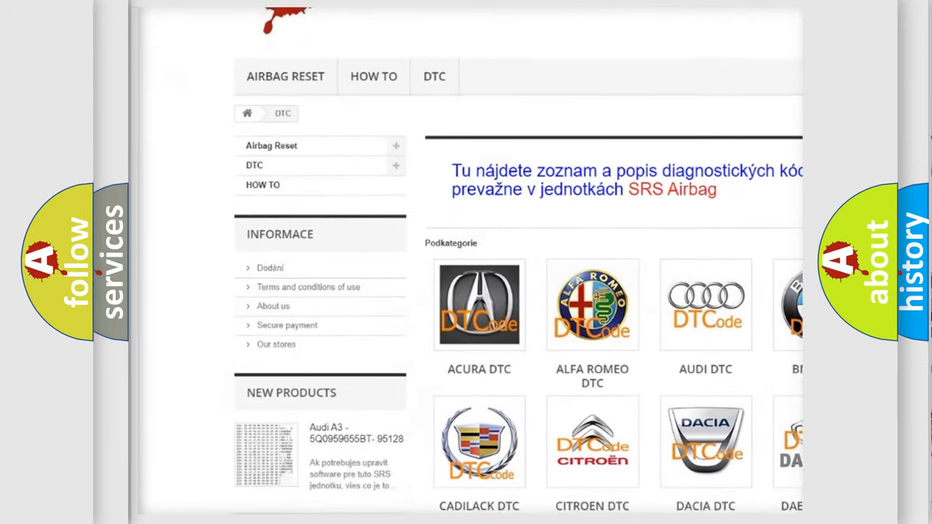
Scroll past the manufacturer logo categories down to the long table of diagnostic trouble codes
scroll(down, 3)
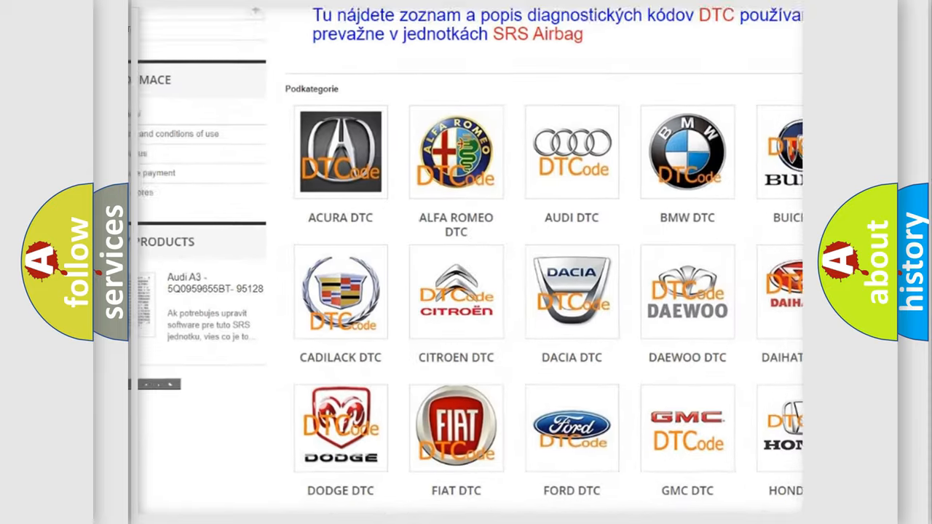
scroll(down, 3)
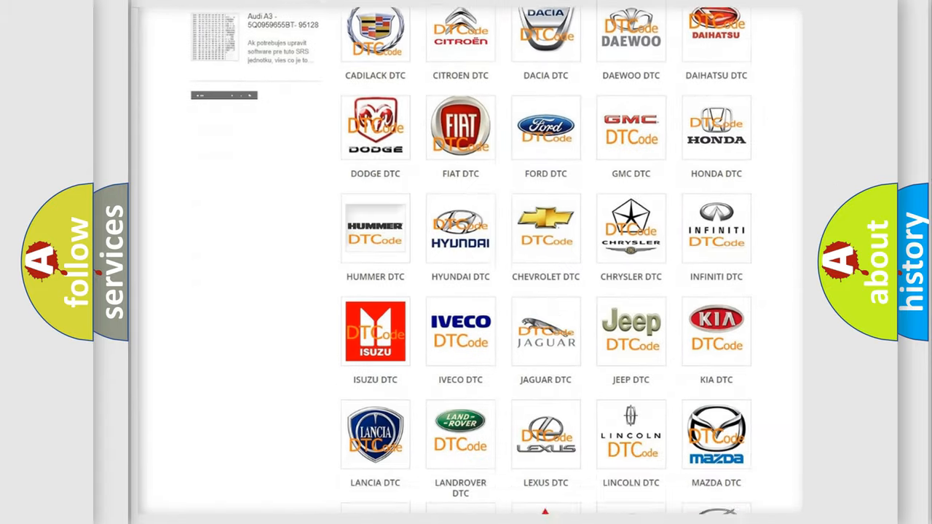
scroll(down, 3)
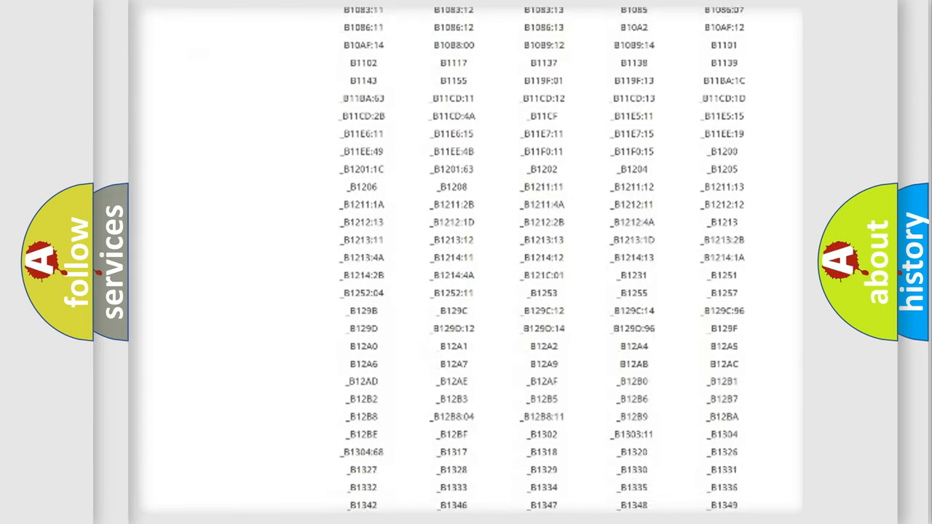
scroll(down, 3)
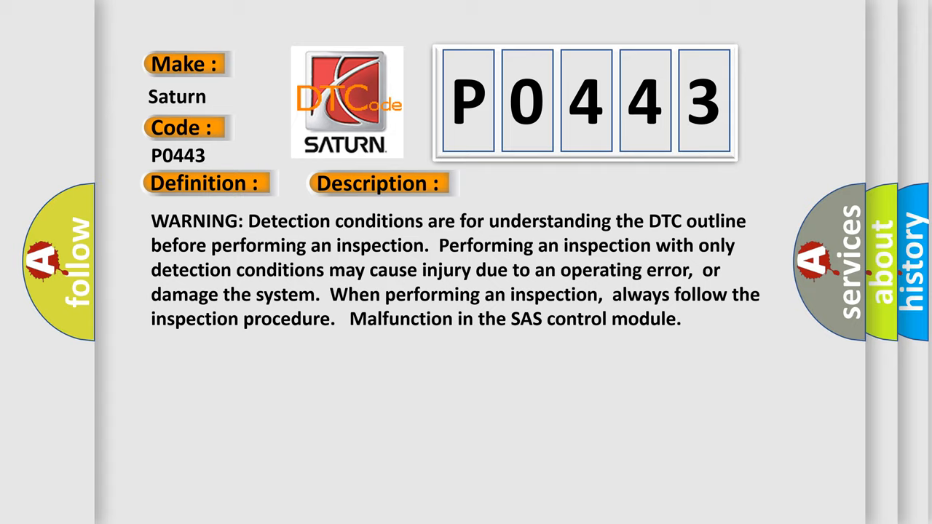
Advance to the Cause slide stating 'SAS control module malfunction.' for code P0443
click(533, 182)
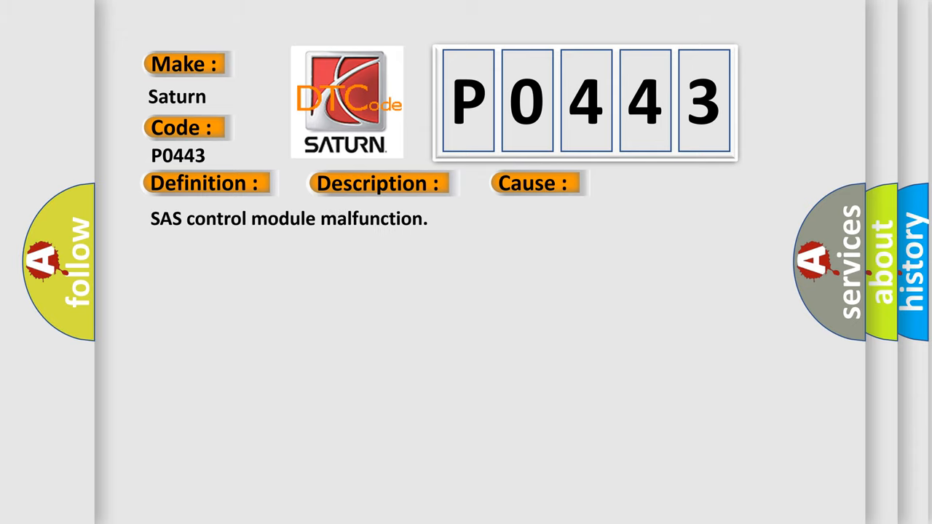